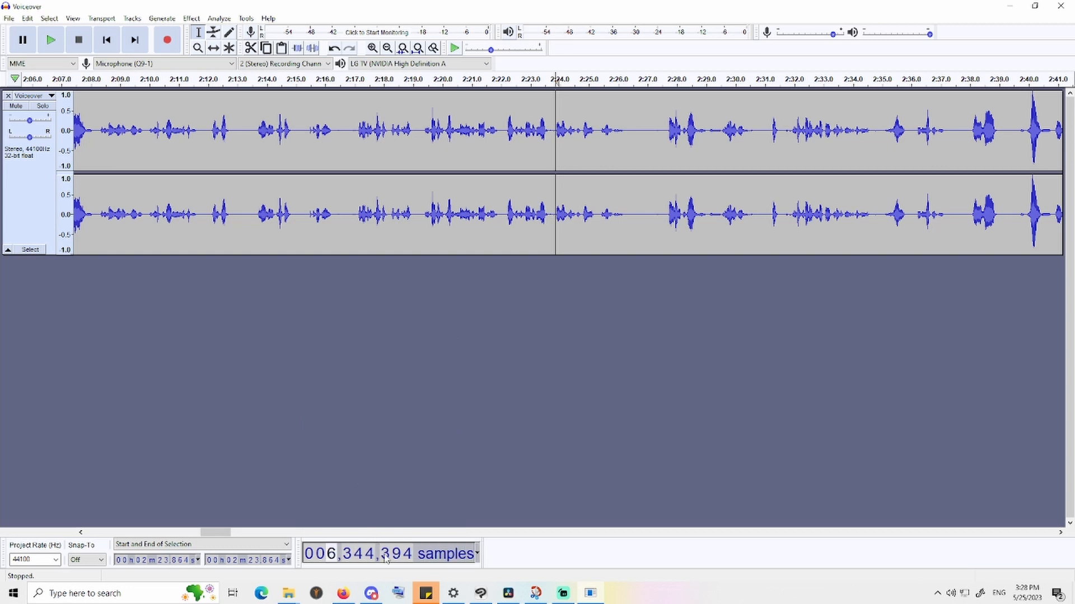
- Leave Audacity and select the MonoBehaviour base class in MusicData.cs
{"action": "left_click", "coordinate": [376, 130]}
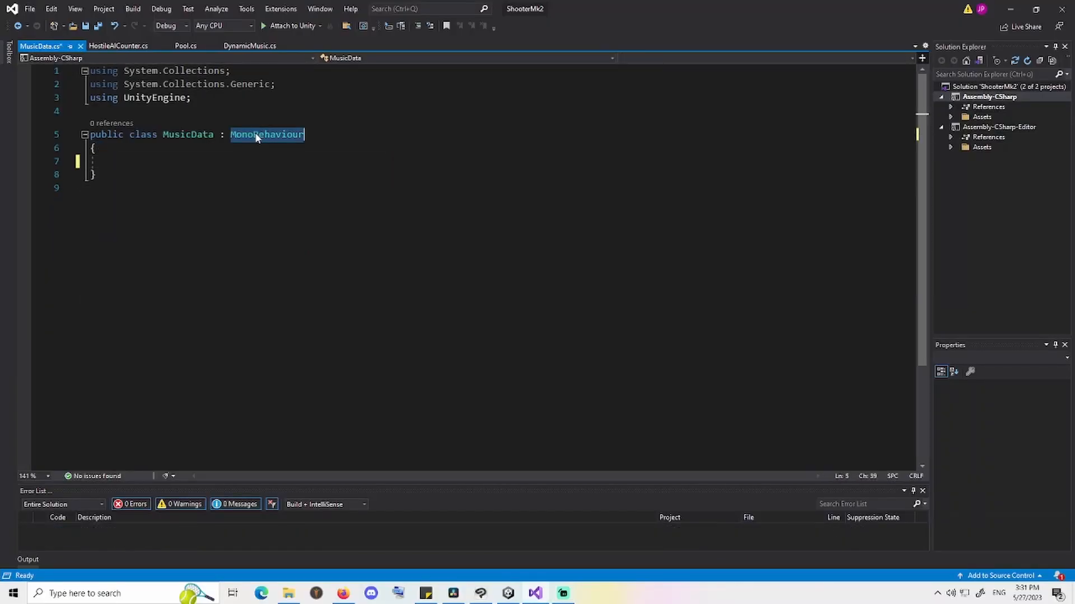
- Change the base class to ScriptableObject and add a public AudioClip track field
{"action": "type", "text": "ScriptableO"}
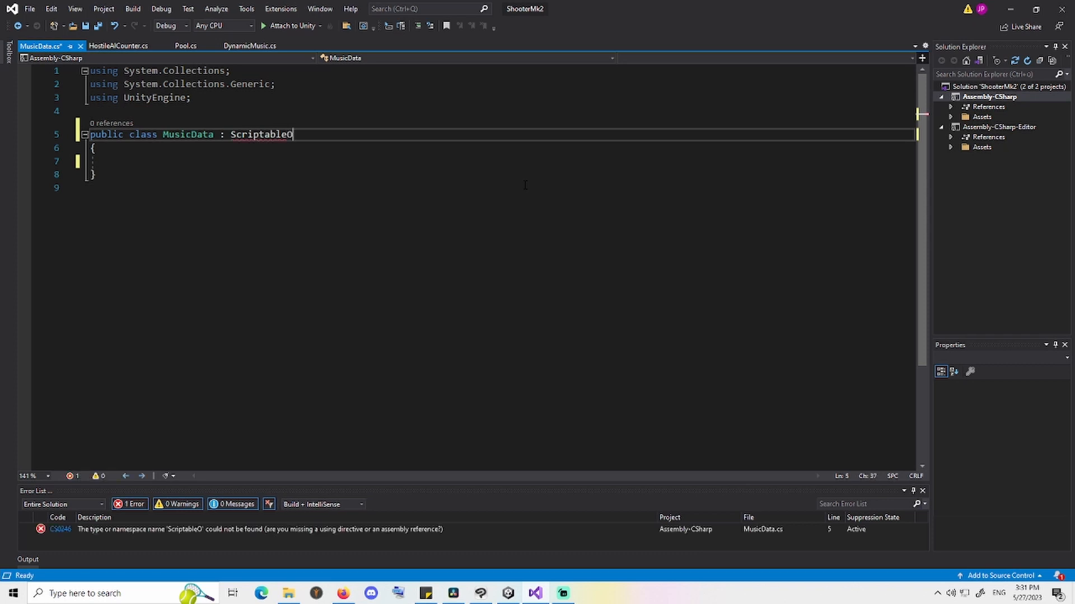
{"action": "type", "text": "bject"}
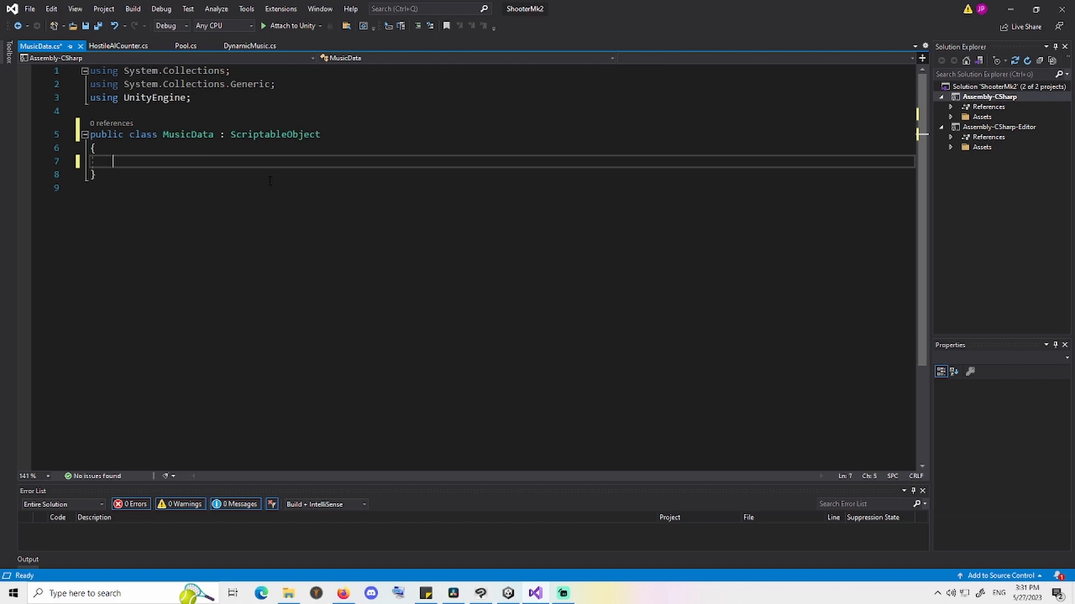
{"action": "type", "text": "public AudioClip"}
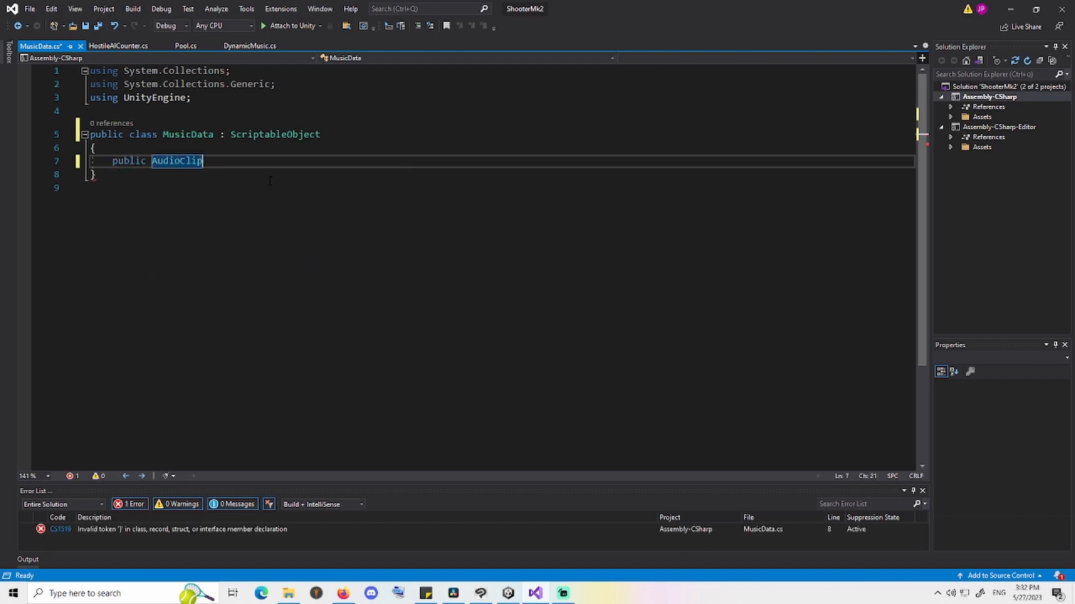
{"action": "type", "text": "track;"}
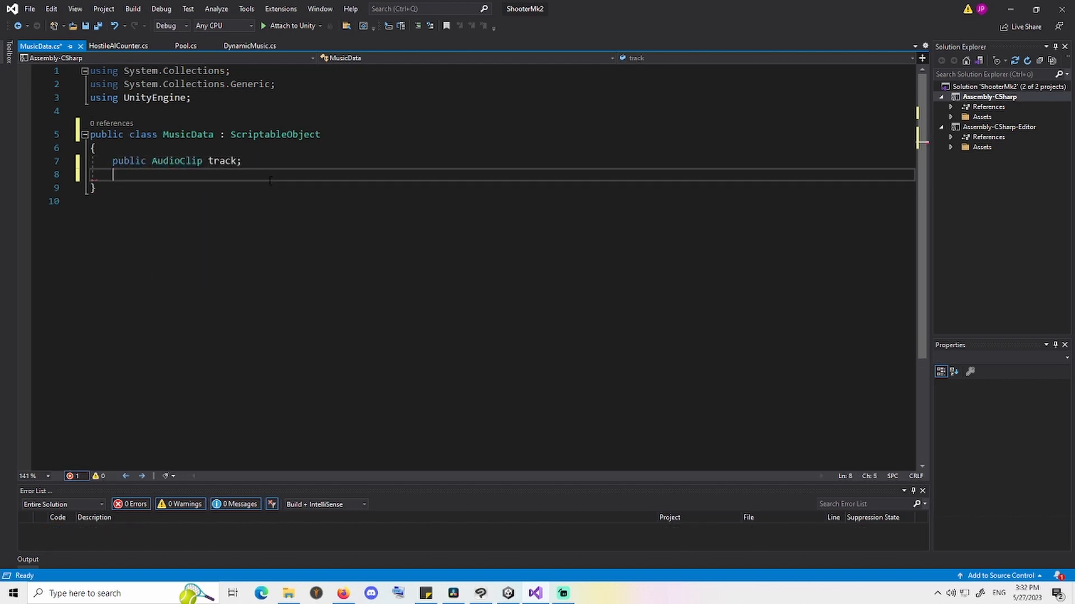
- Declare intensity1–3 segment List<int> fields plus public int bpm and beatsPerBar
{"action": "type", "text": "public List<>"}
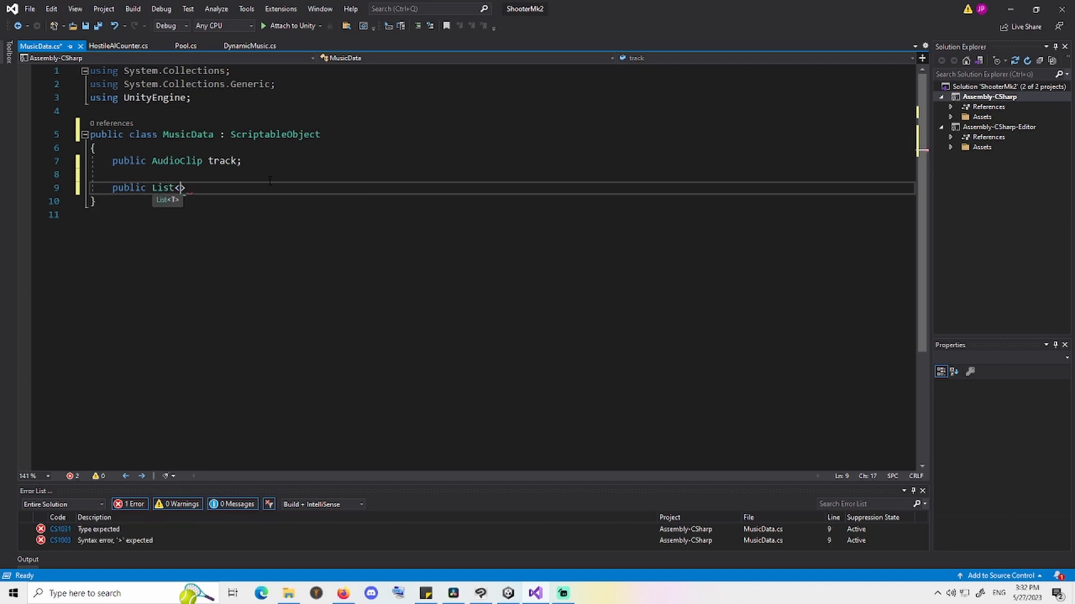
{"action": "type", "text": "int>"}
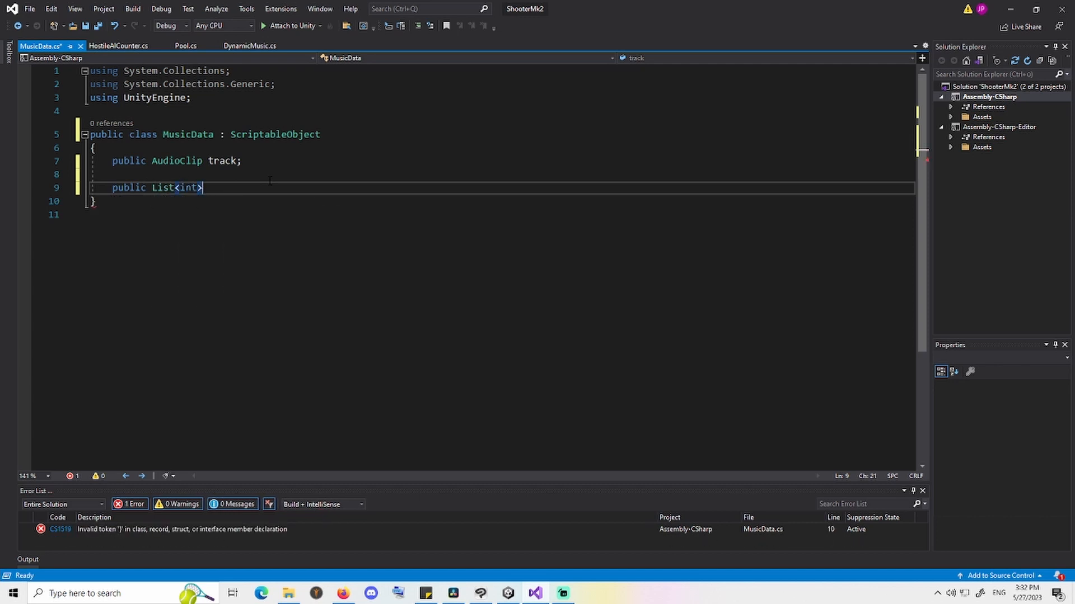
{"action": "type", "text": "intensi"}
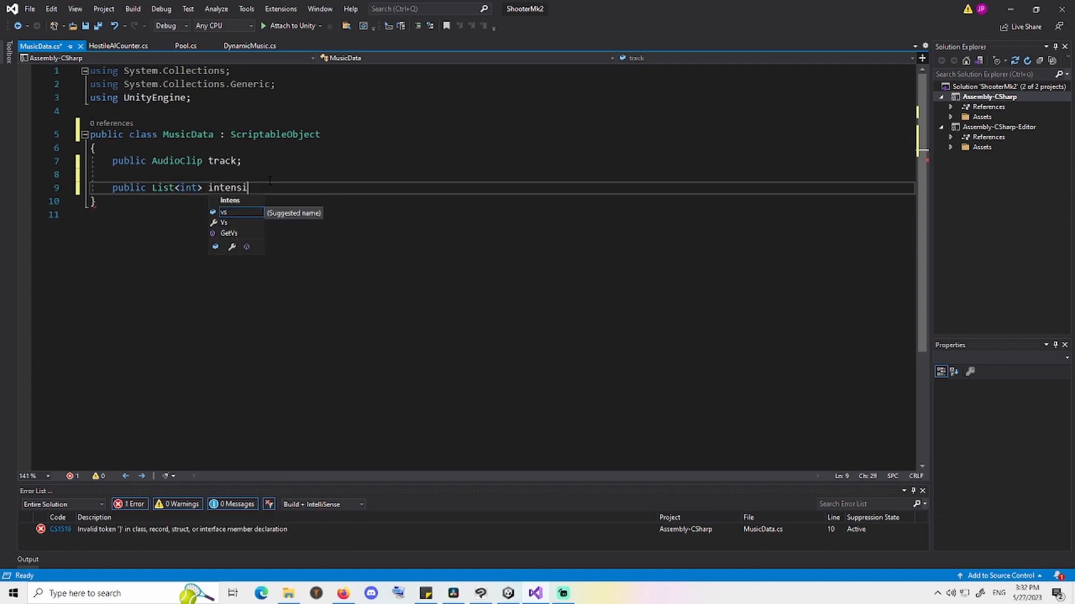
{"action": "type", "text": "ty1Segments, intensity2Segments, intensity3S"}
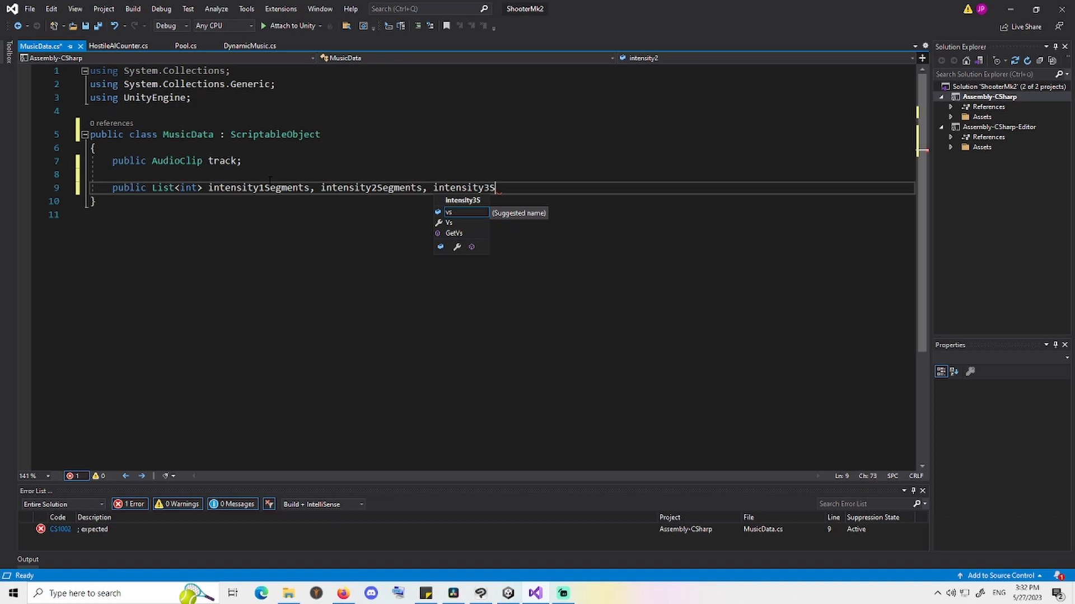
{"action": "type", "text": "egments;"}
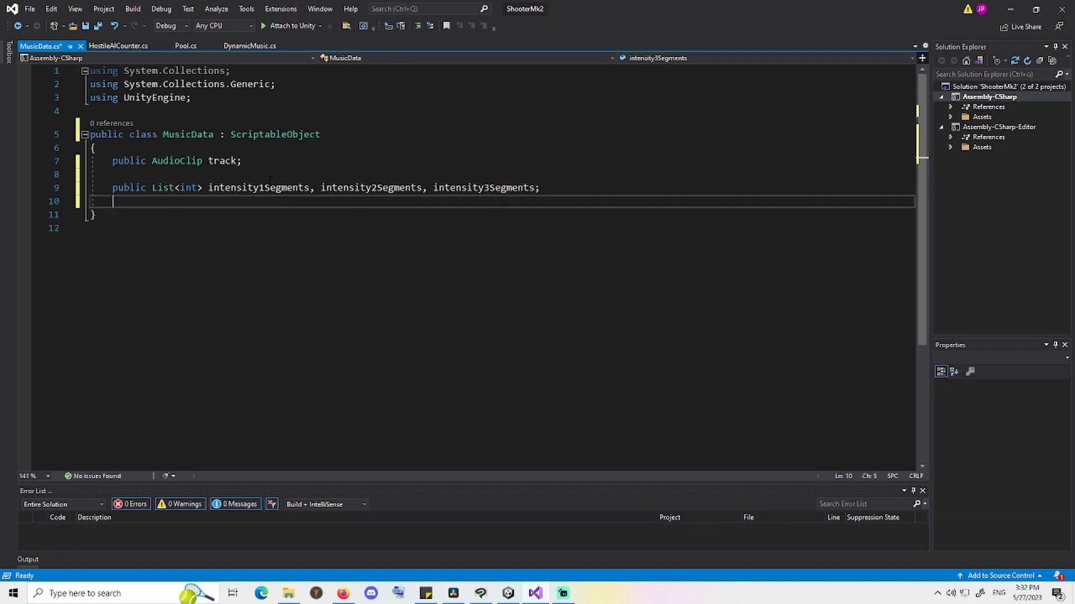
{"action": "type", "text": "public int"}
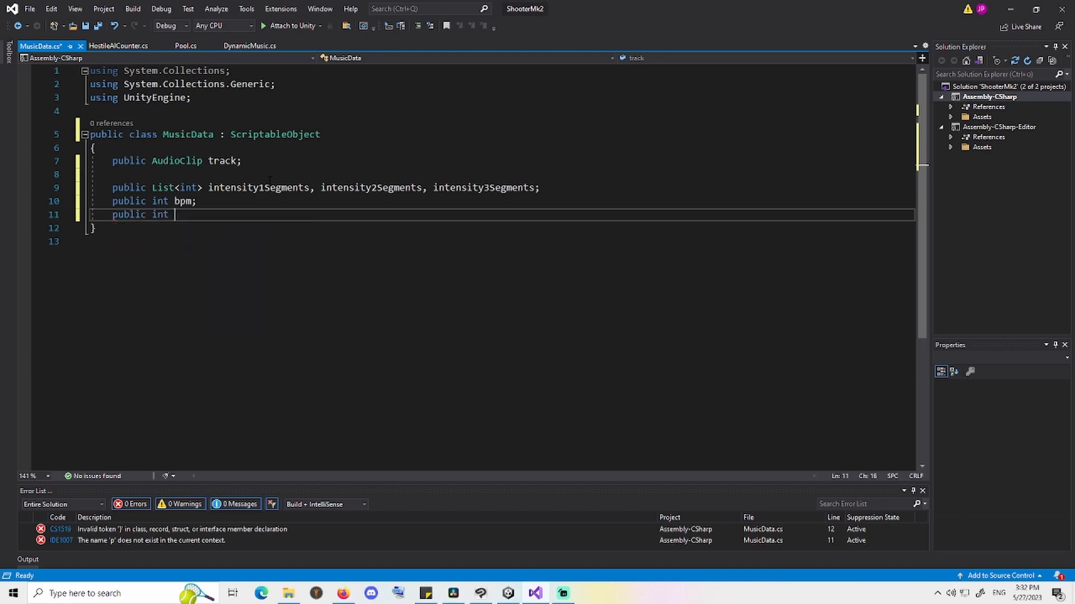
{"action": "type", "text": "beatsPerBar;"}
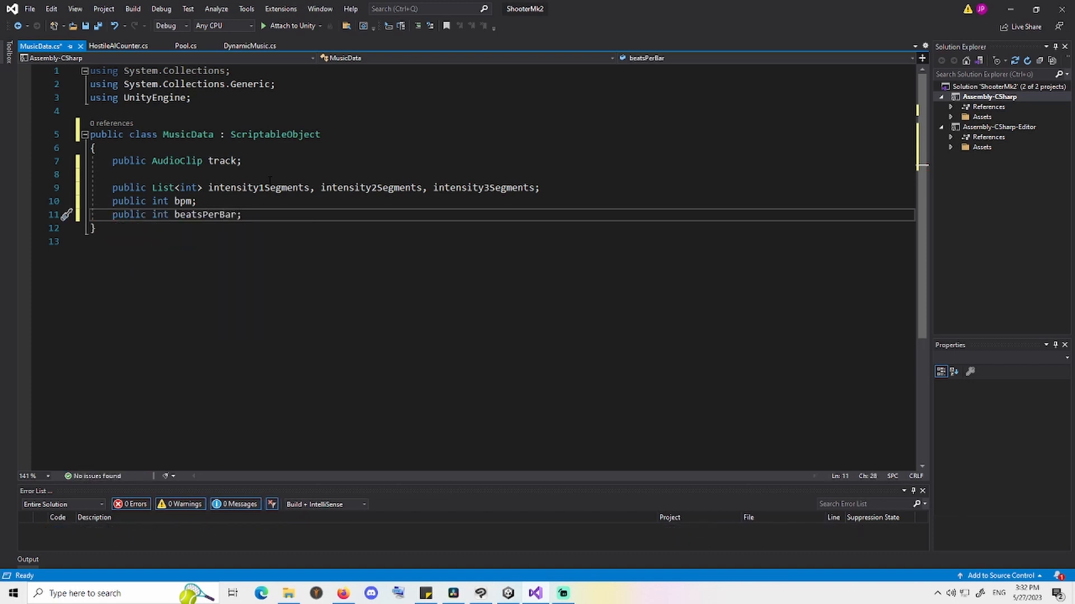